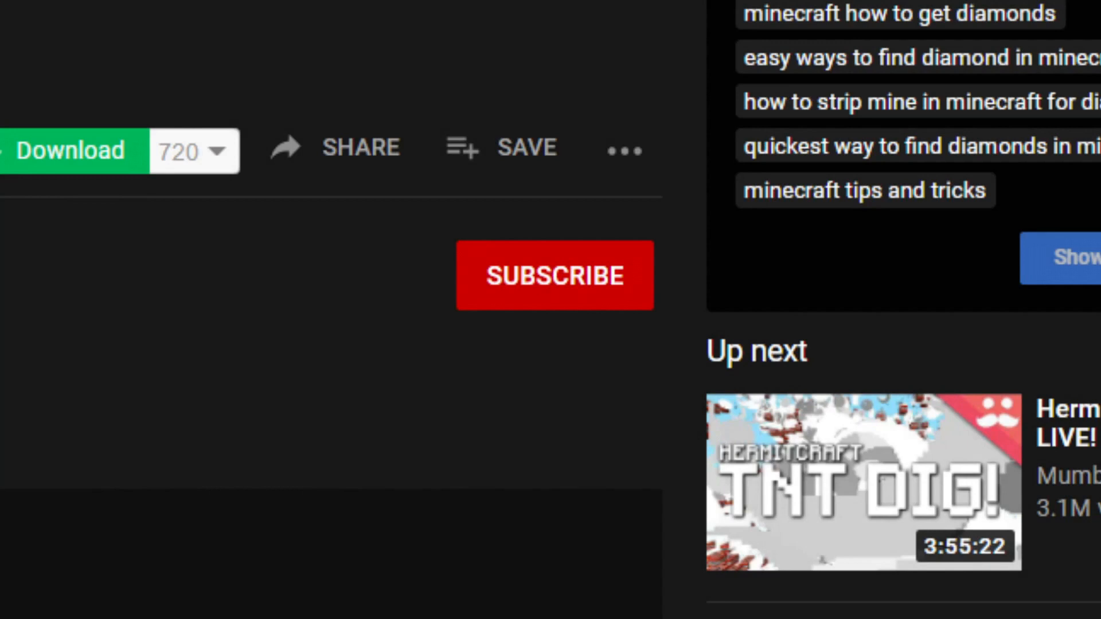
Step: End the Spotify background process and close Task Manager to reach the BSL download page
left_click(554, 276)
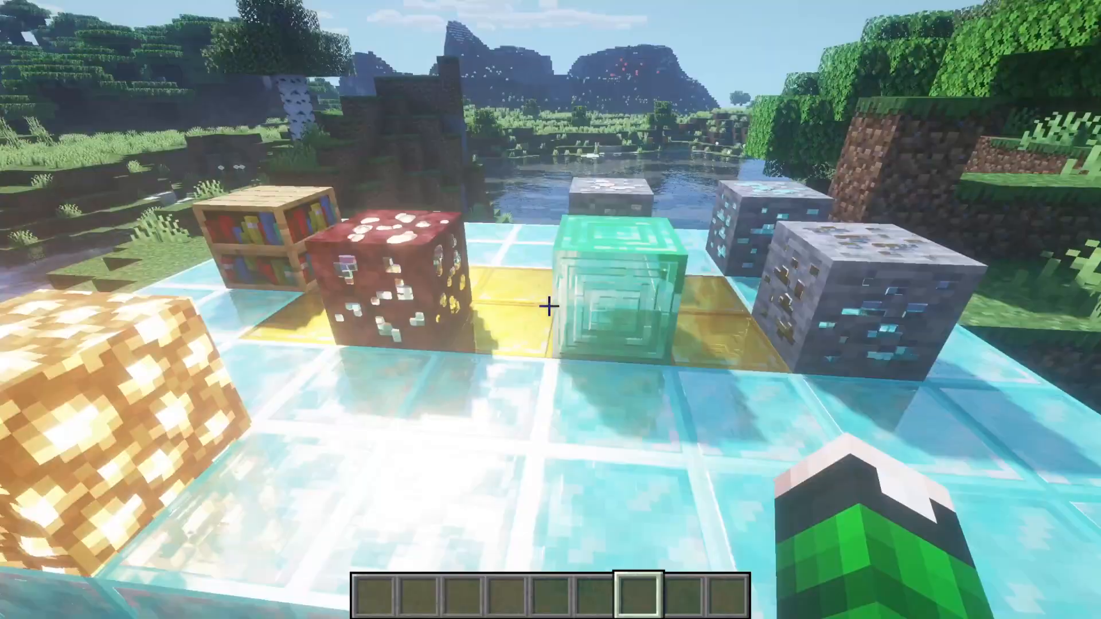
mouse_move(551, 310)
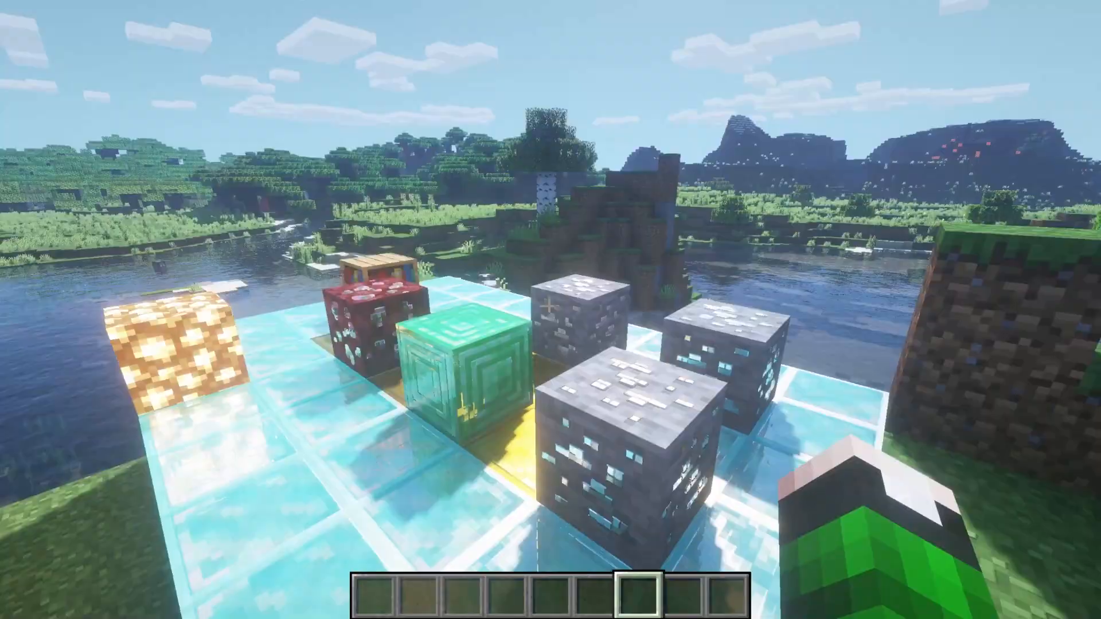
mouse_move(550, 310)
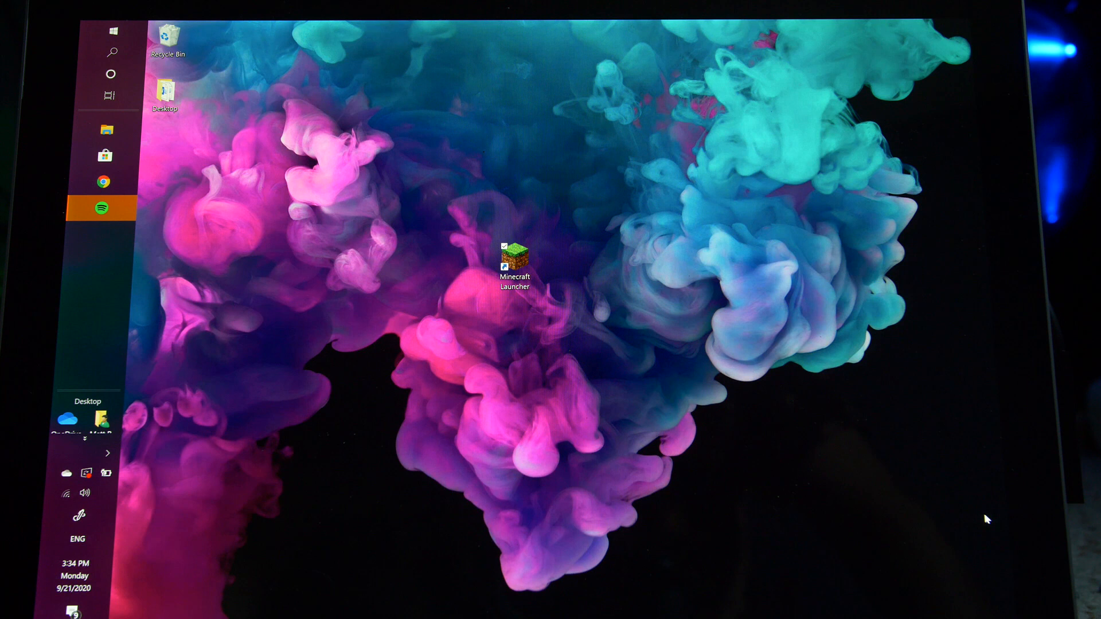
mouse_move(105, 473)
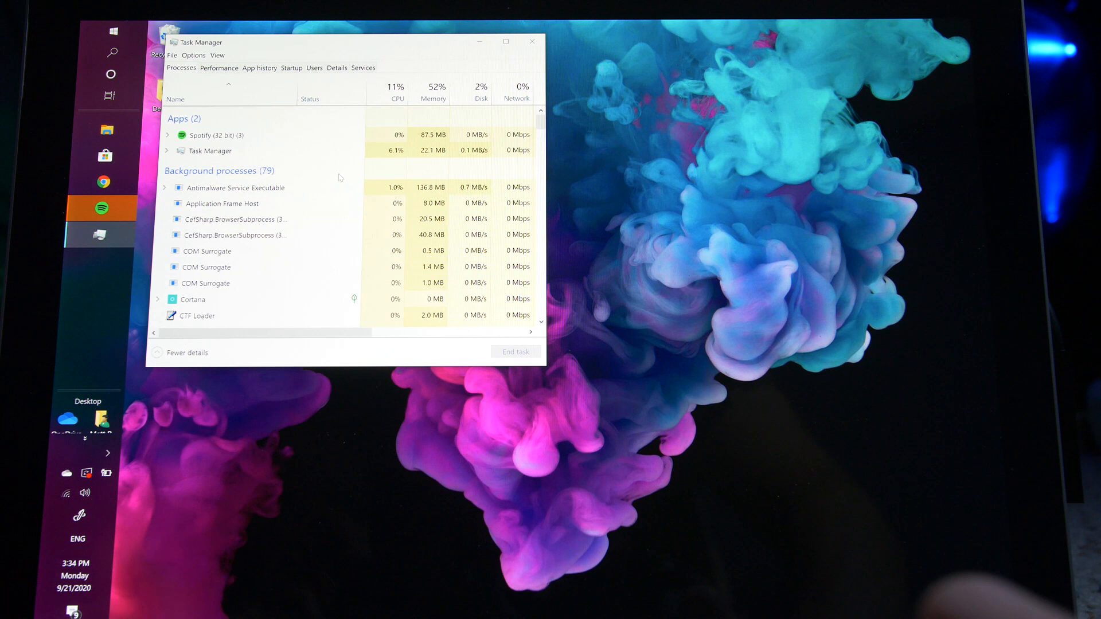
left_click(214, 136)
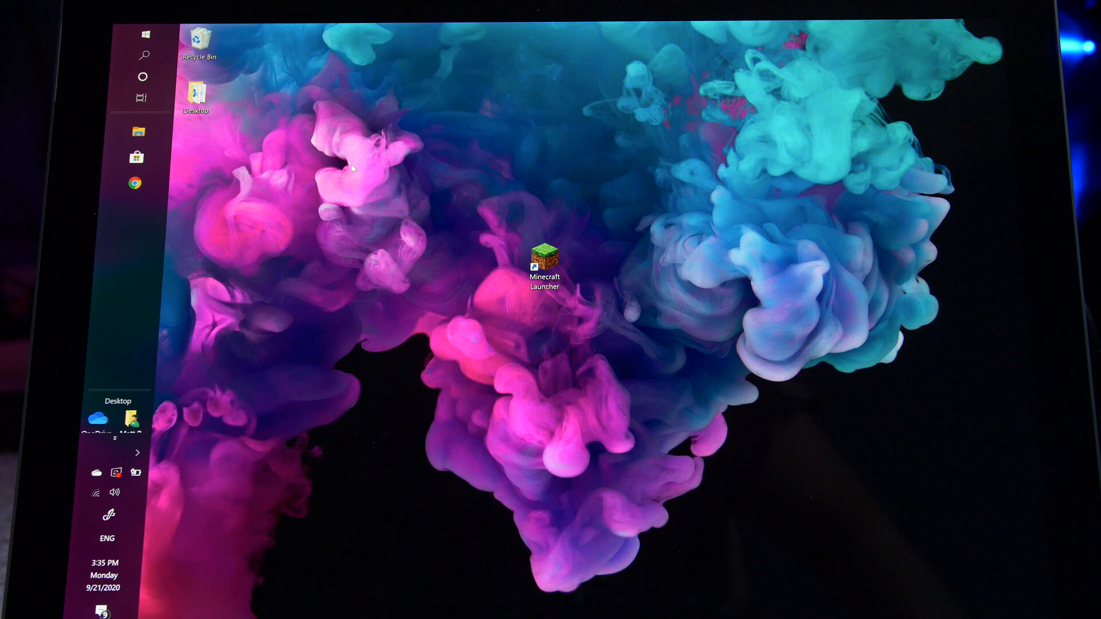
left_click(134, 184)
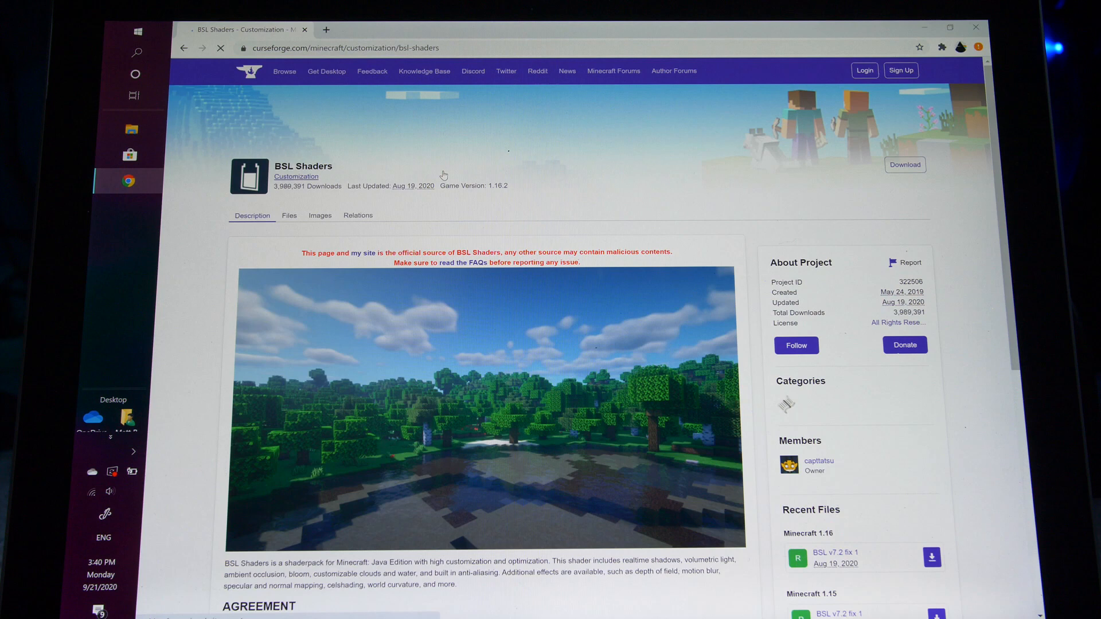
Step: Download the BSL v7.2 shader pack and the Vanilla PBR resource pack from CurseForge
left_click(221, 49)
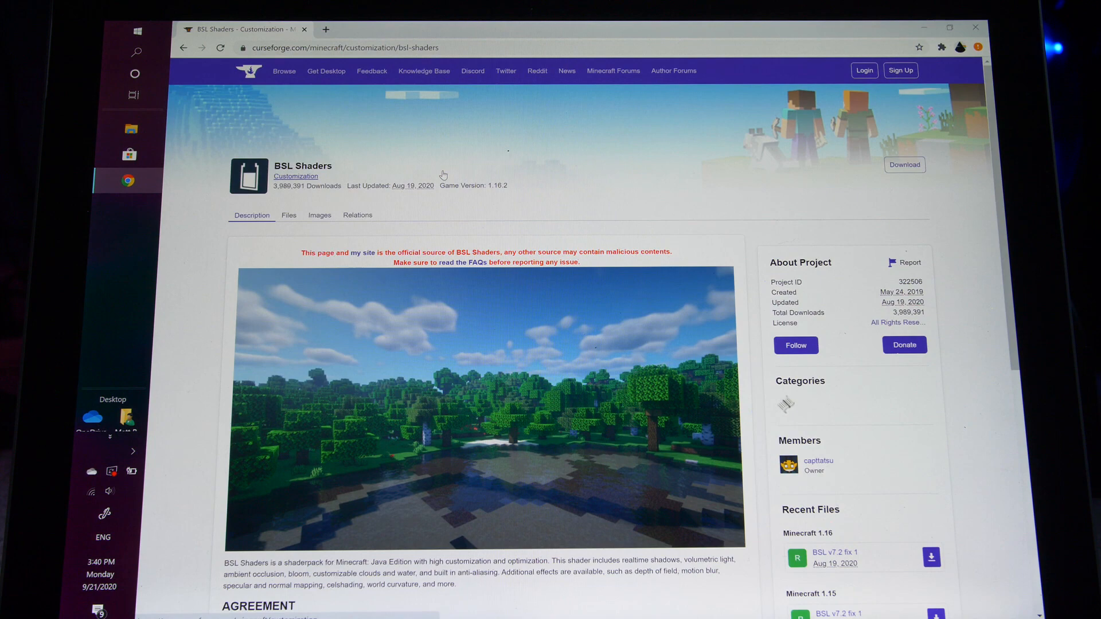
left_click(906, 164)
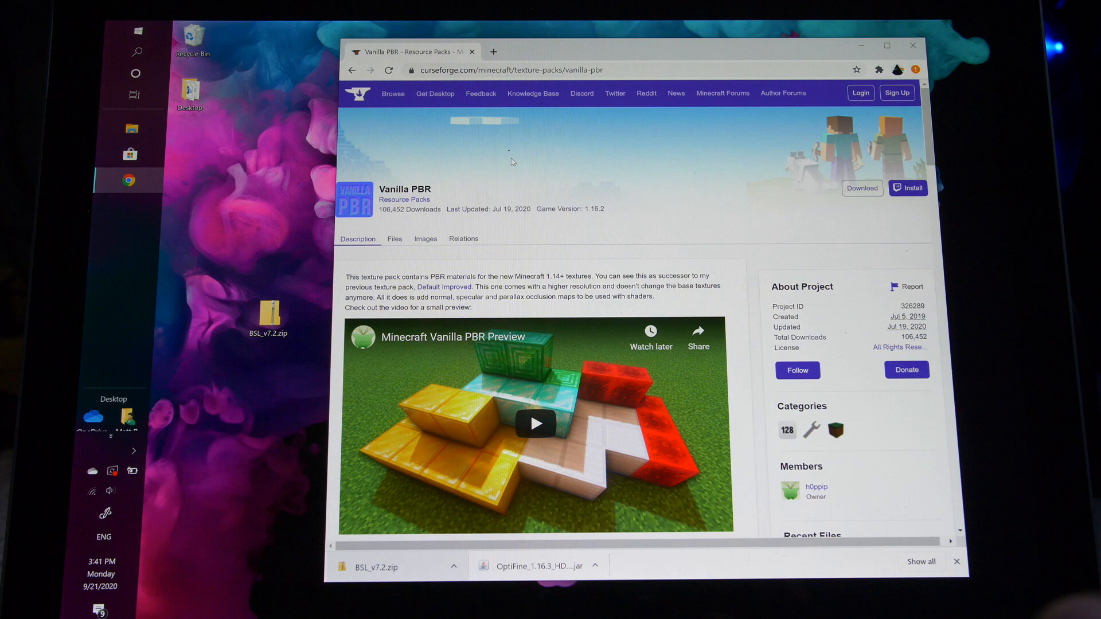
left_click(861, 188)
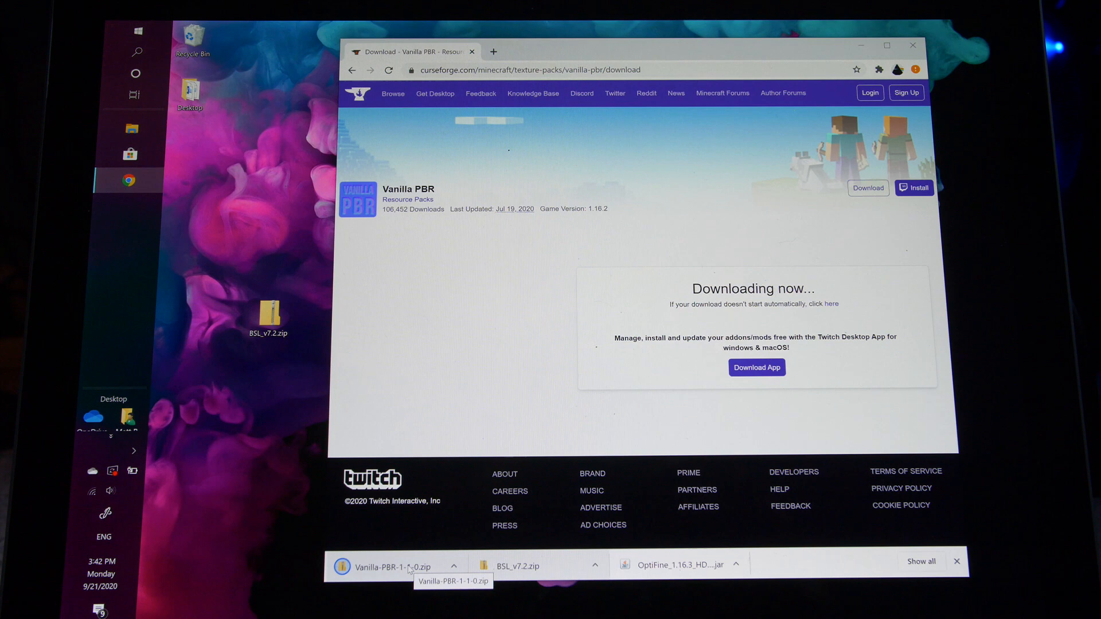
left_click(912, 45)
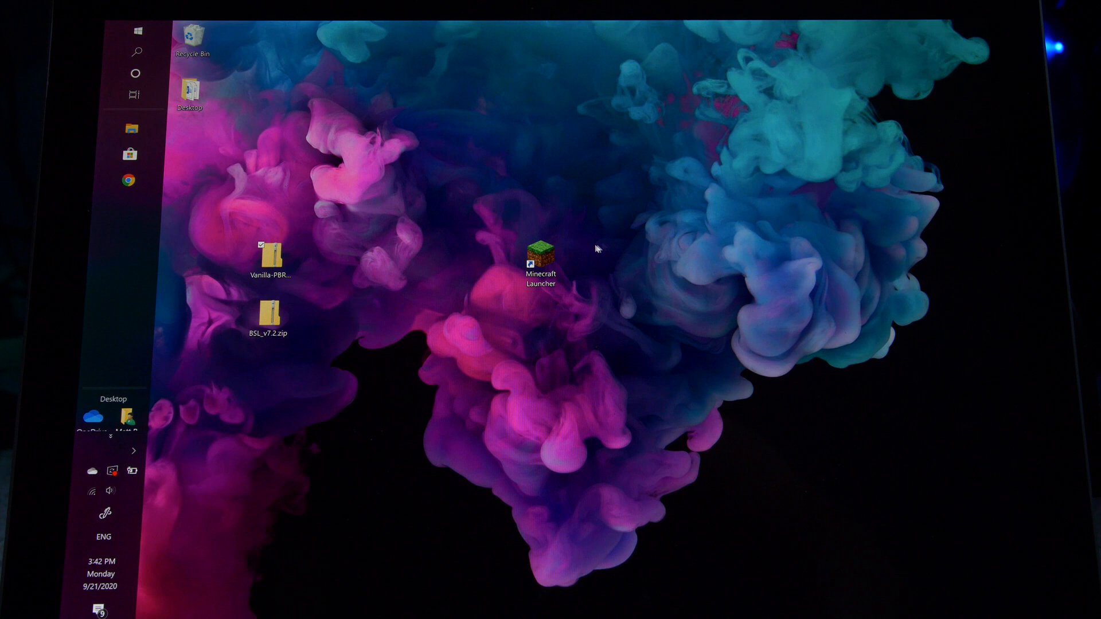
Step: Launch modded Minecraft 1.16.3 and add the downloaded pack to its resource pack list
double_click(541, 255)
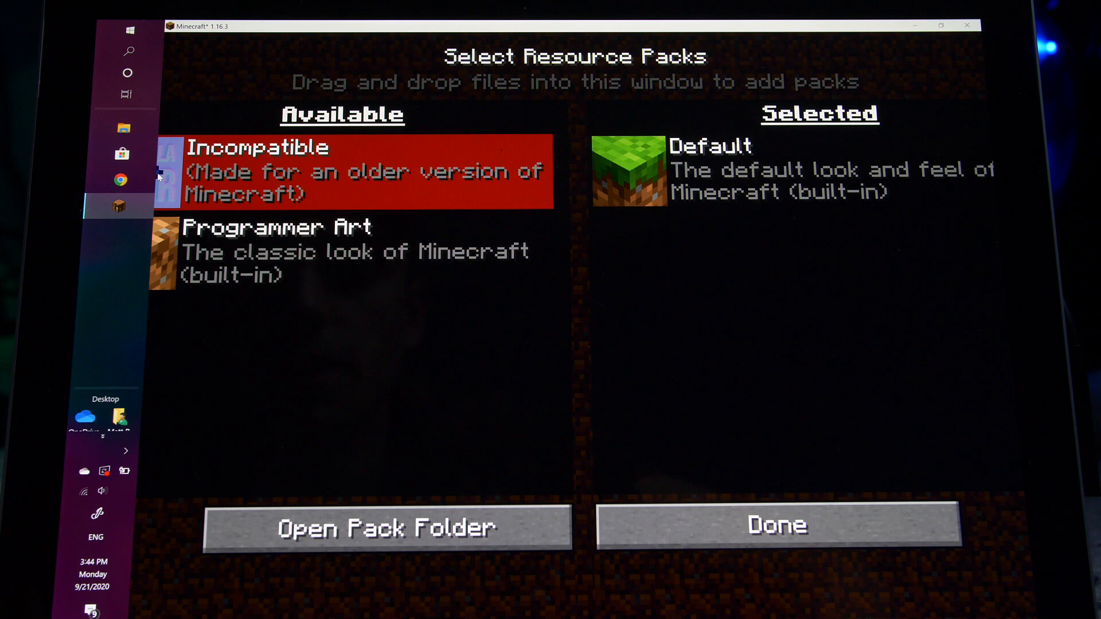
left_click(776, 526)
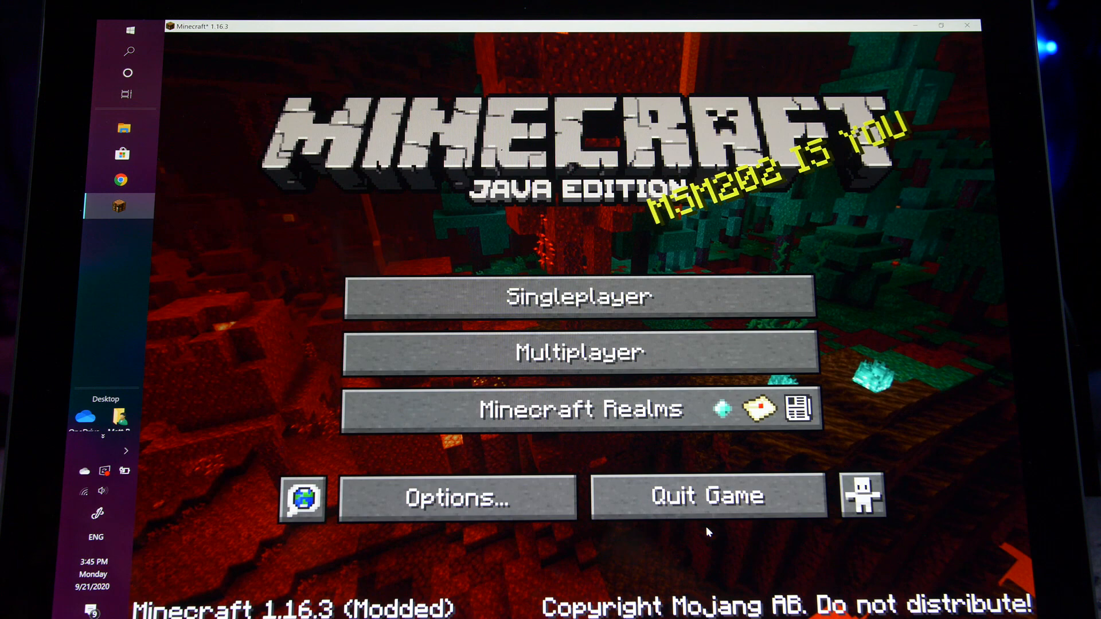
Step: Load a singleplayer world and reach its Video Settings page
left_click(582, 296)
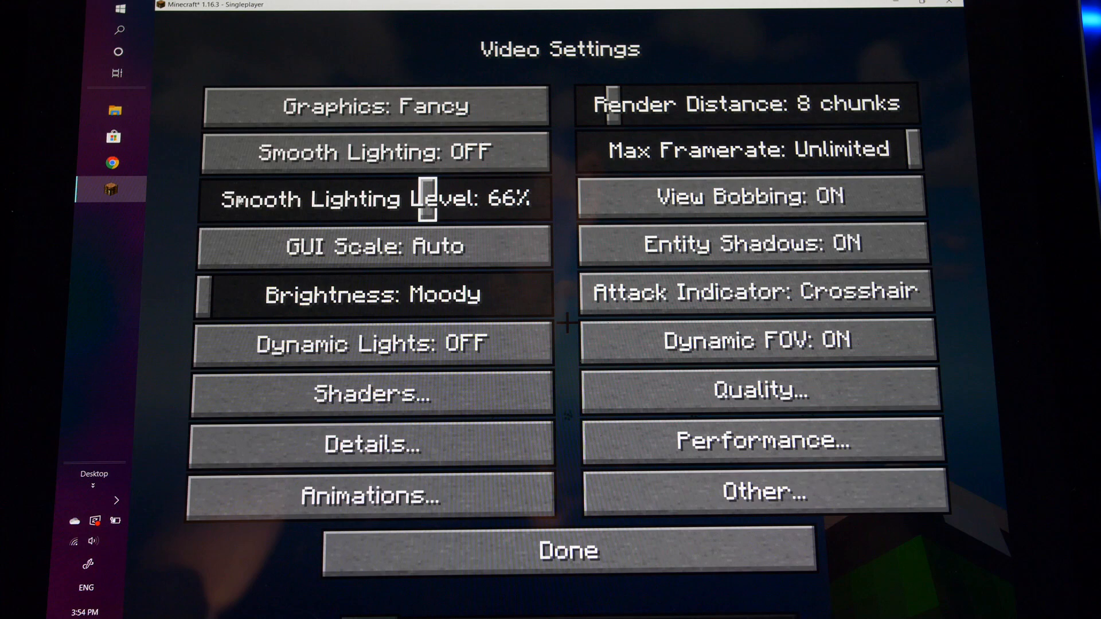
Step: Review the Details and Animations pages with Smooth Lighting Level set to OFF
left_click(372, 444)
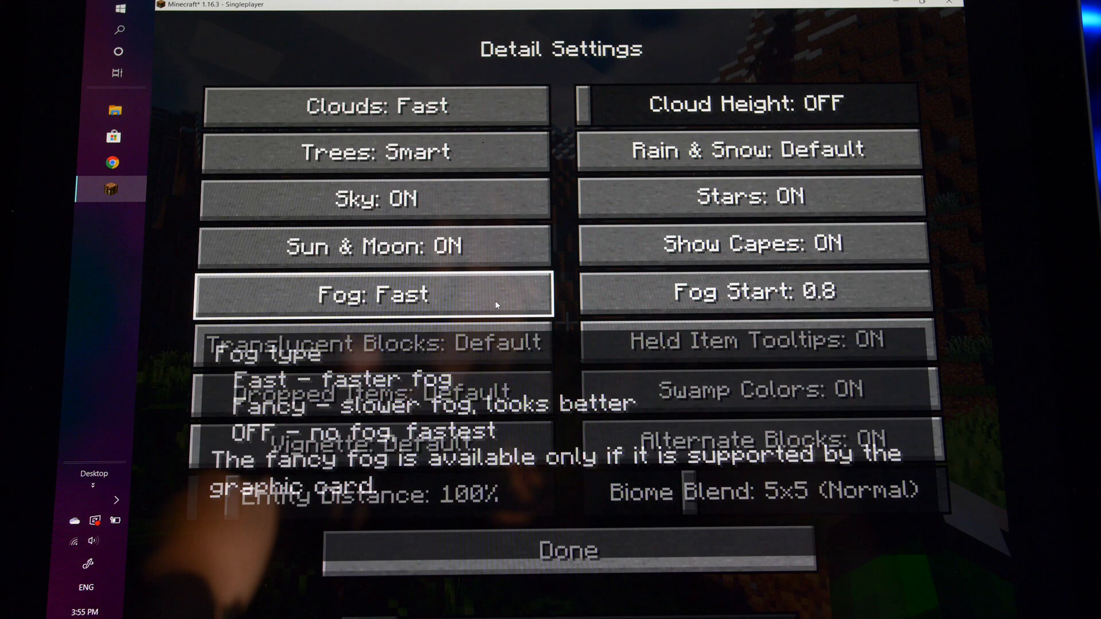
left_click(568, 549)
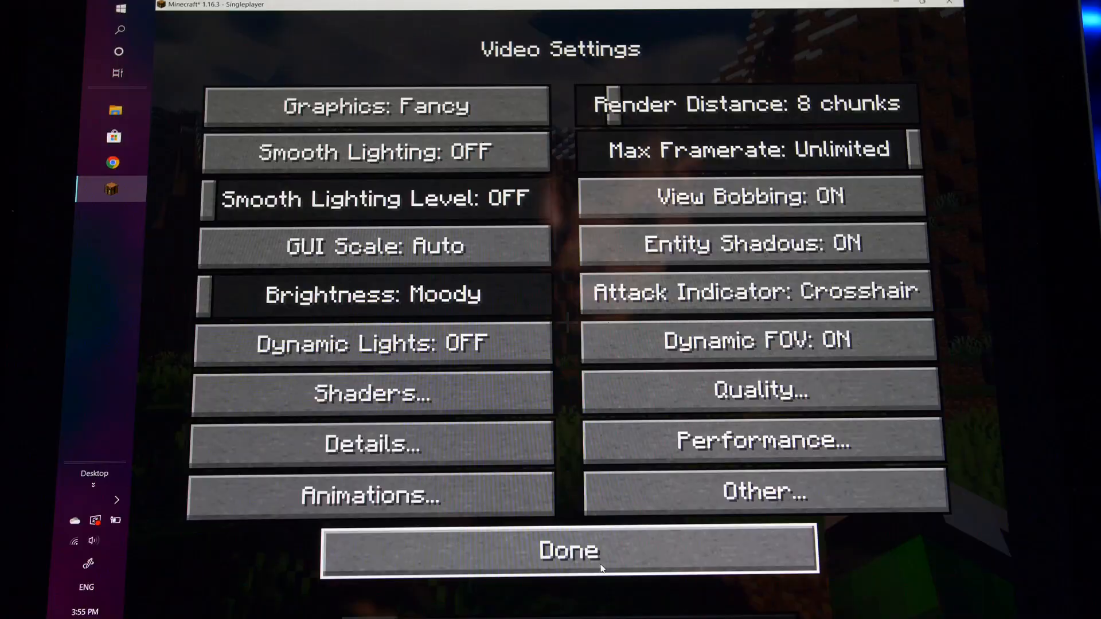
left_click(371, 494)
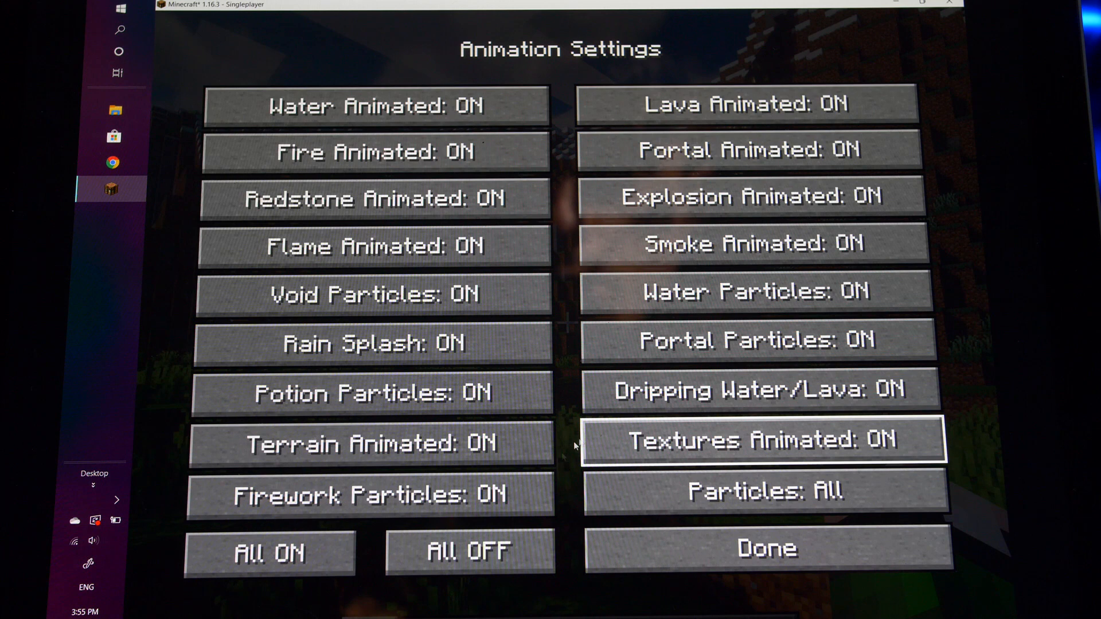
left_click(765, 491)
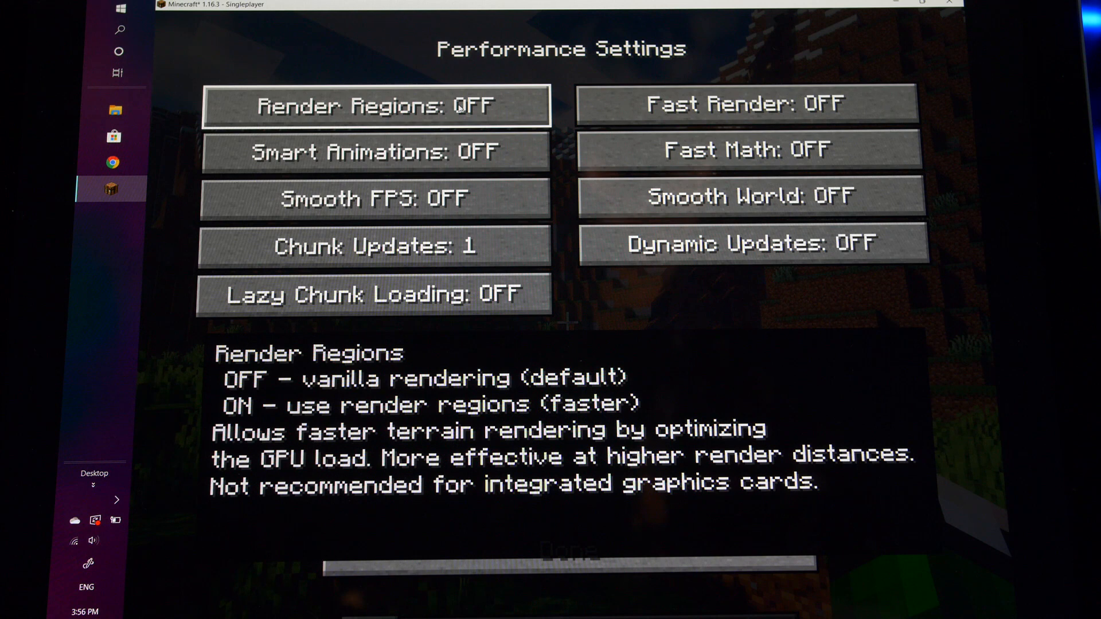
mouse_move(414, 119)
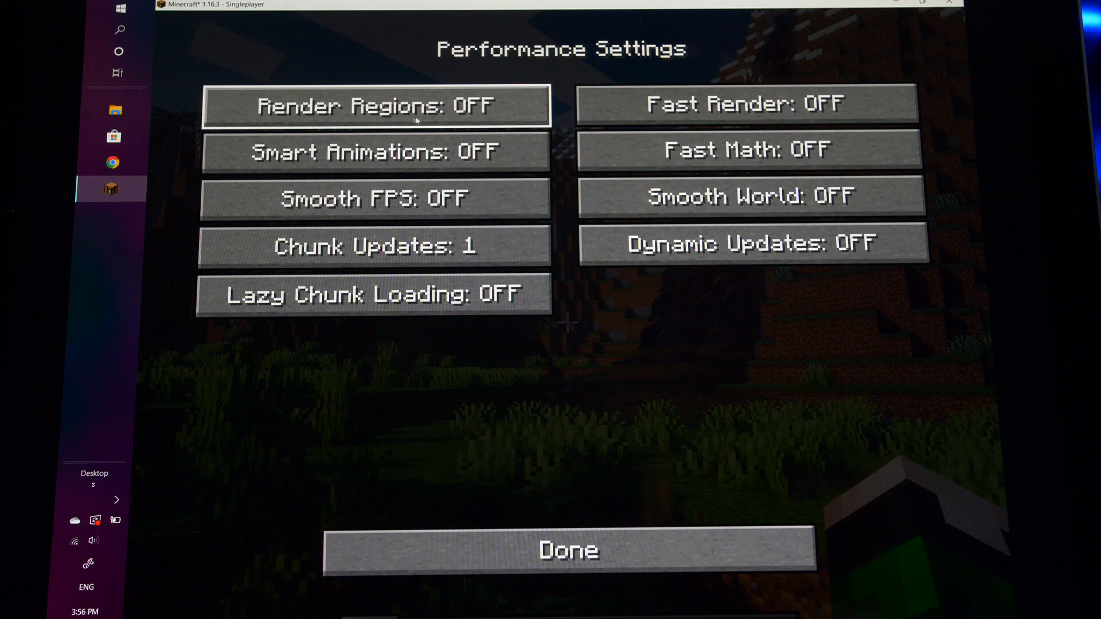
Step: Enable Smart Animations, Smooth FPS, Lazy Chunk Loading, Fast Render, Fast Math and Smooth World, then resume play
left_click(373, 292)
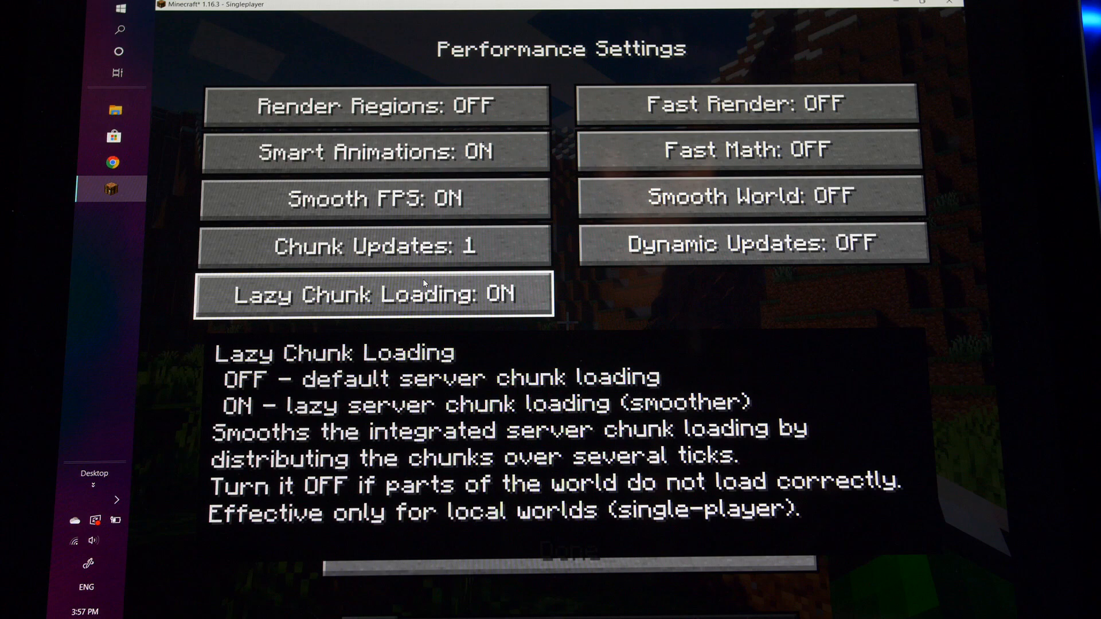
left_click(750, 196)
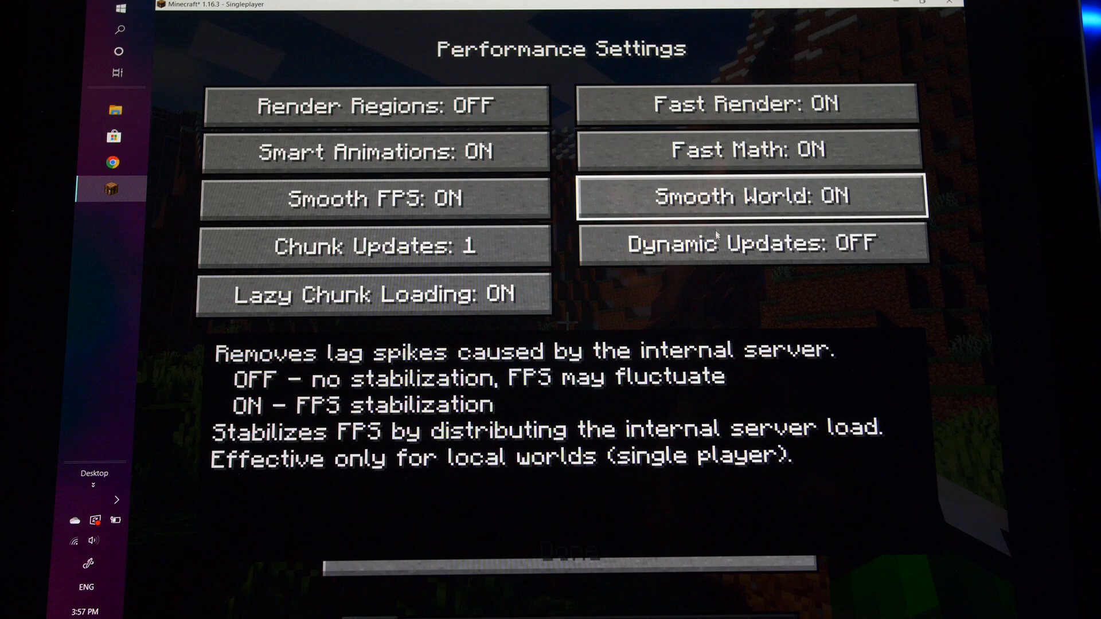
left_click(562, 566)
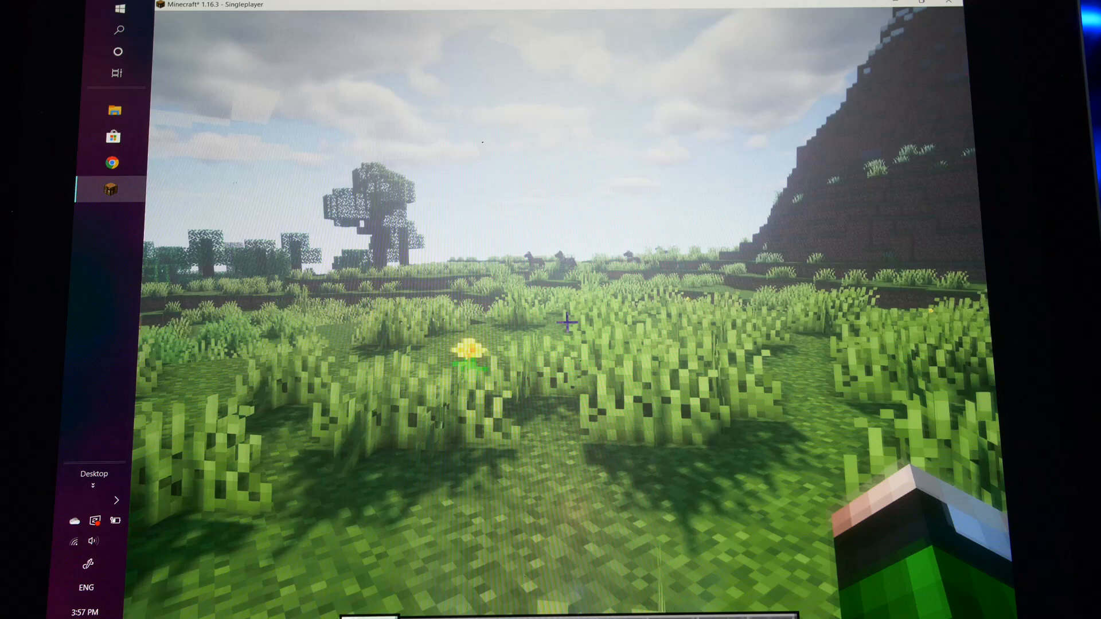
Step: Bring the pause menu back up from the shaded grassland world
key("Escape")
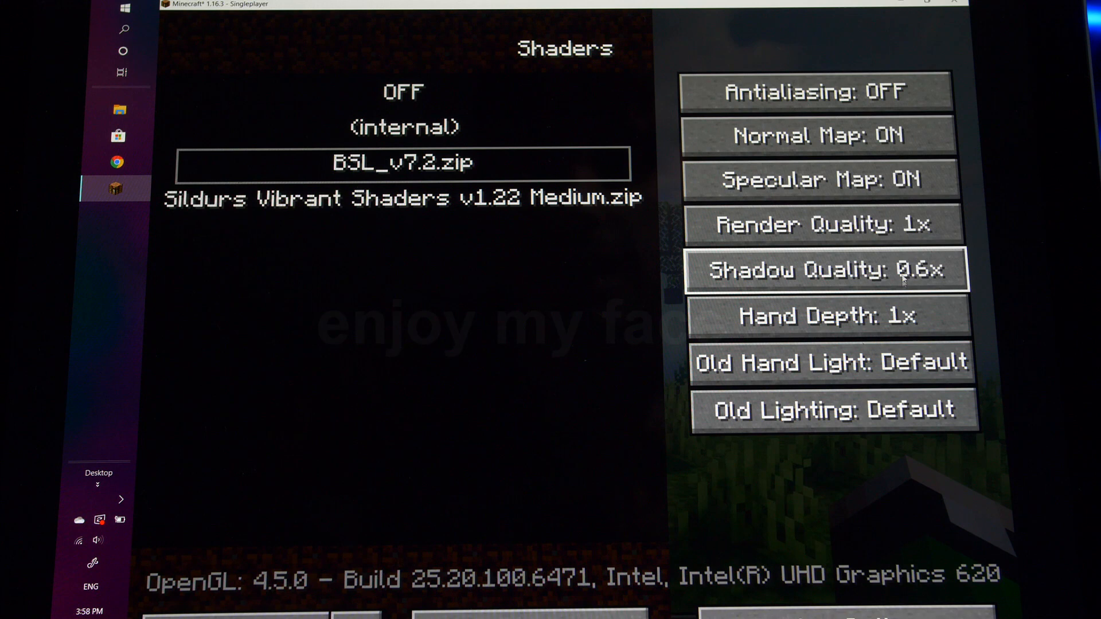
Step: Lower the BSL v7.2 Render Quality to 0.75x with Shadow Quality at 0.6x
left_click(825, 224)
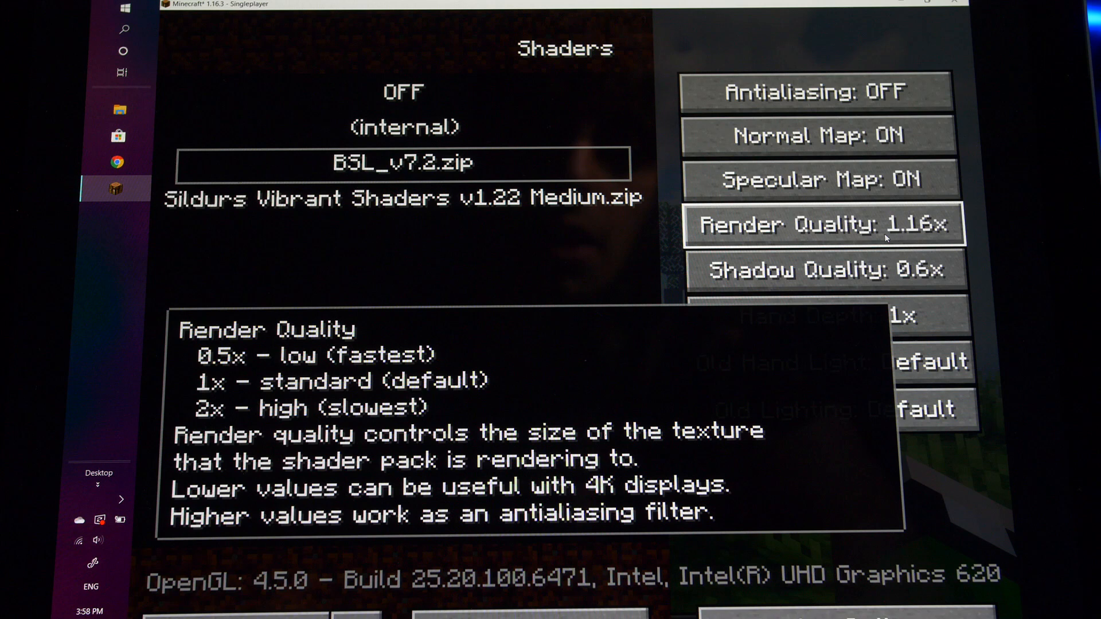
left_click(824, 224)
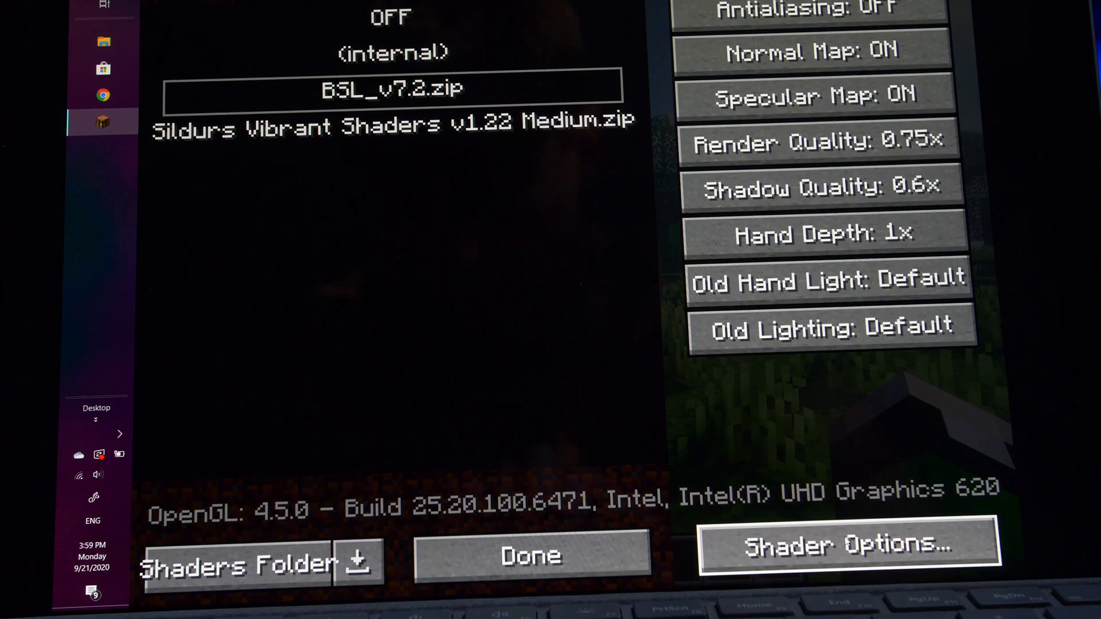
Step: Set the BSL shader profile from High to Low in Shader Options
left_click(845, 544)
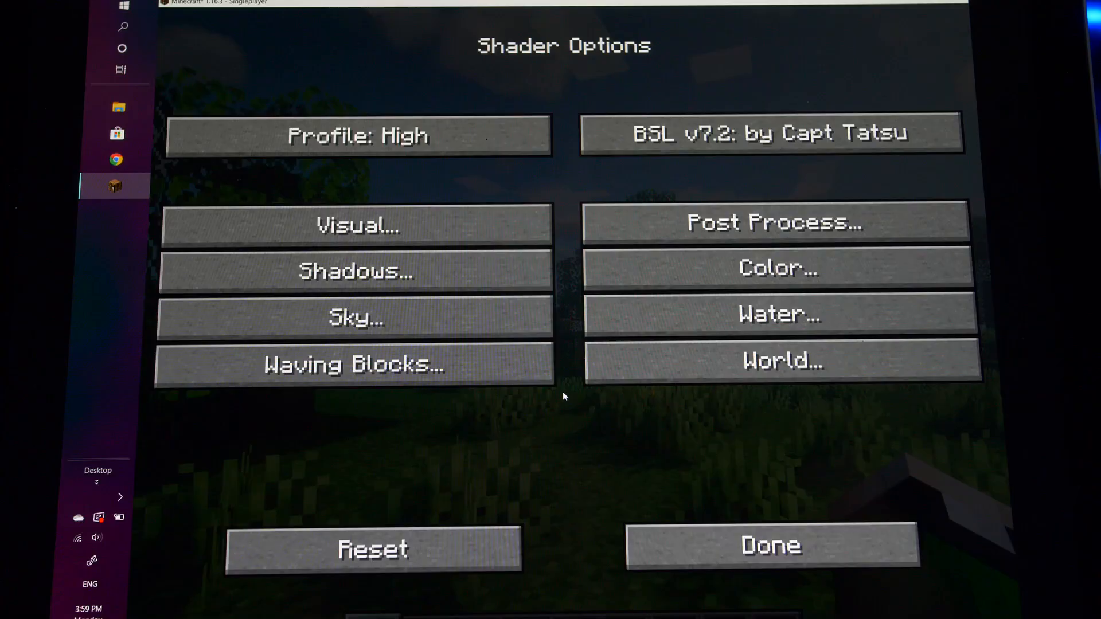
left_click(357, 136)
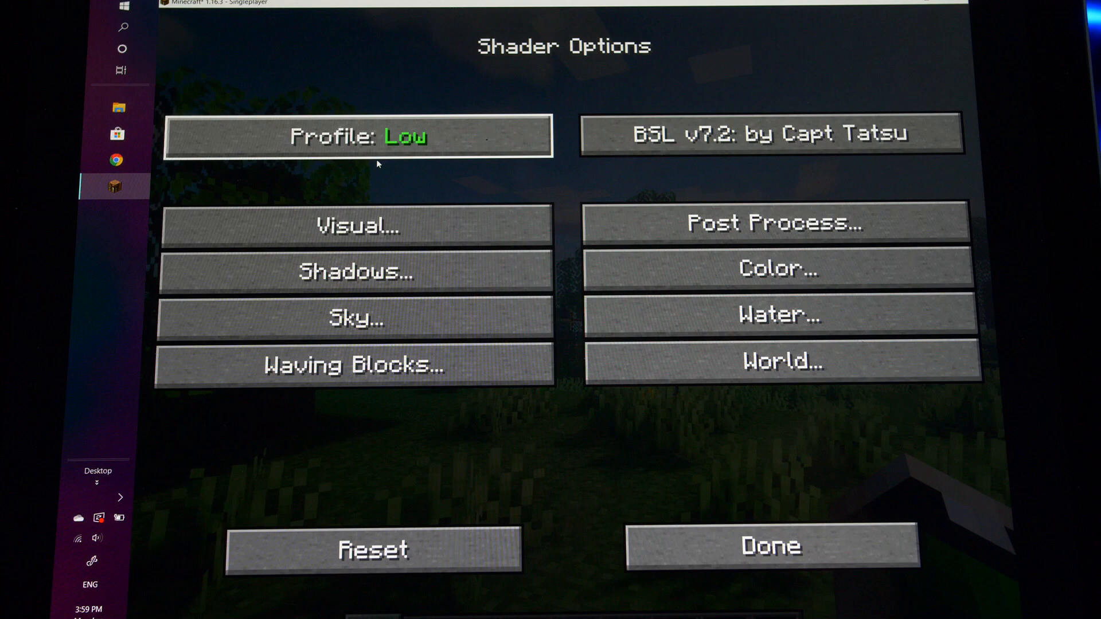
left_click(353, 224)
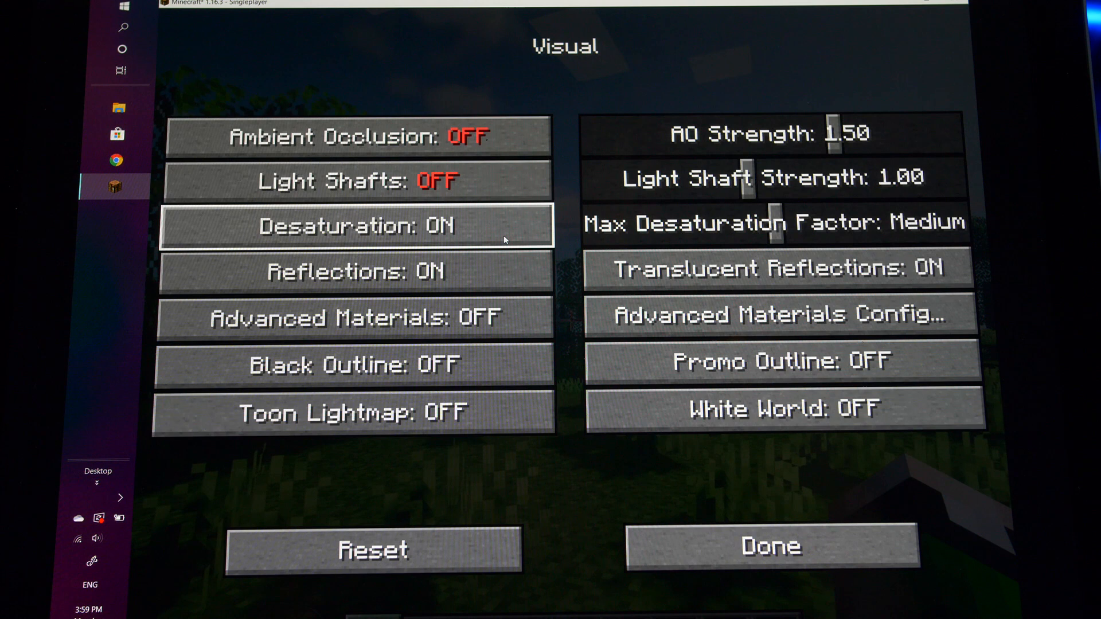
Step: Turn Advanced Materials ON and reach the Advanced Materials Config page
left_click(354, 318)
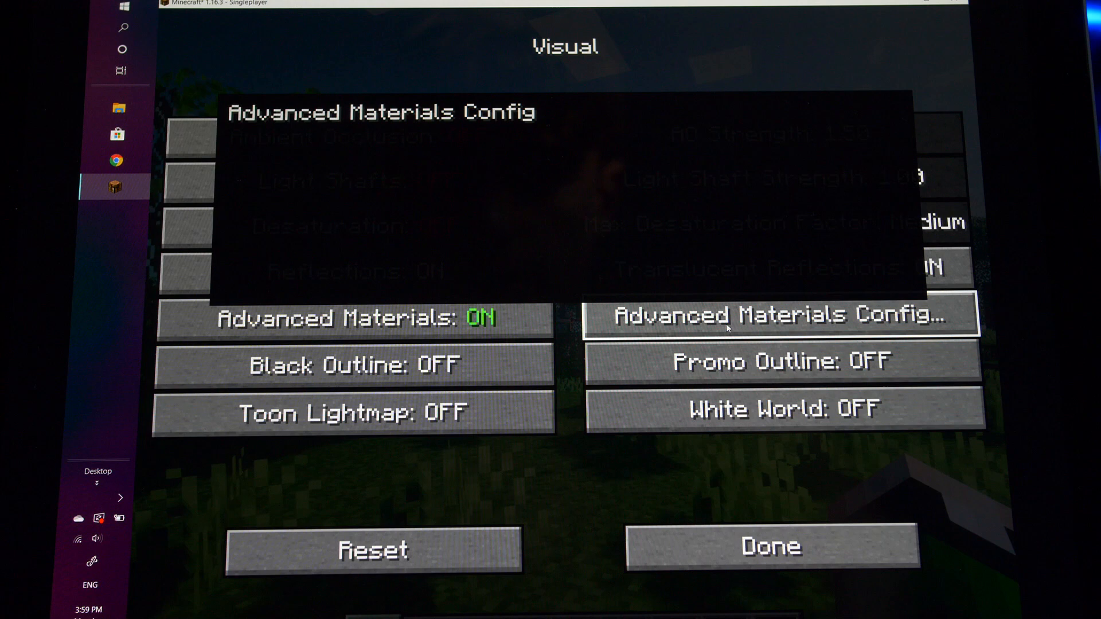
left_click(774, 314)
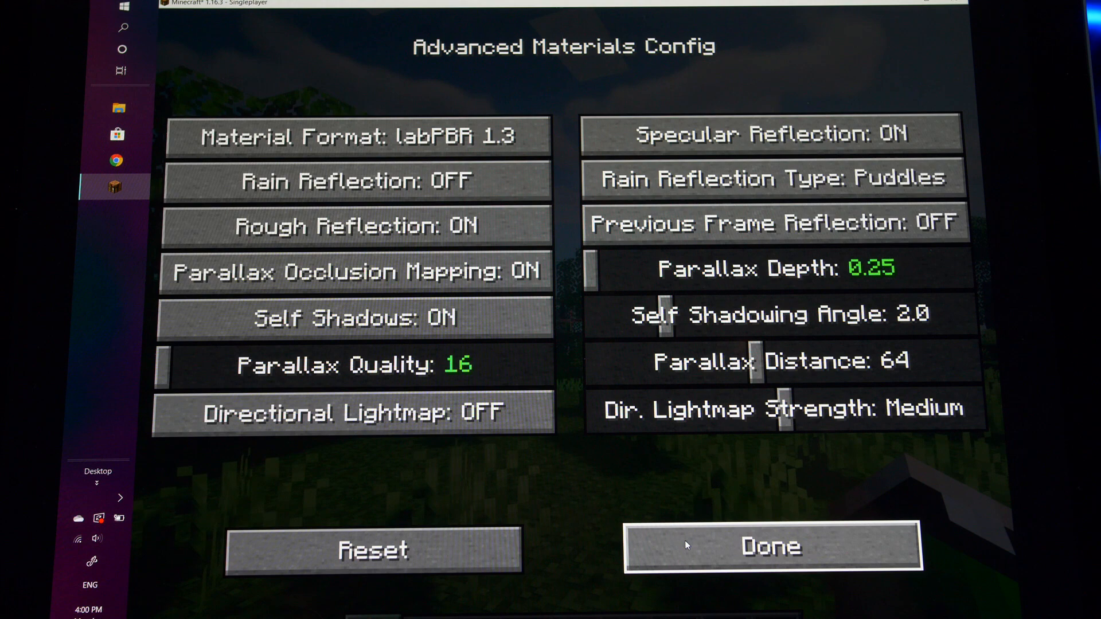
Step: Leave the advanced materials configuration and return to the BSL options list
left_click(772, 548)
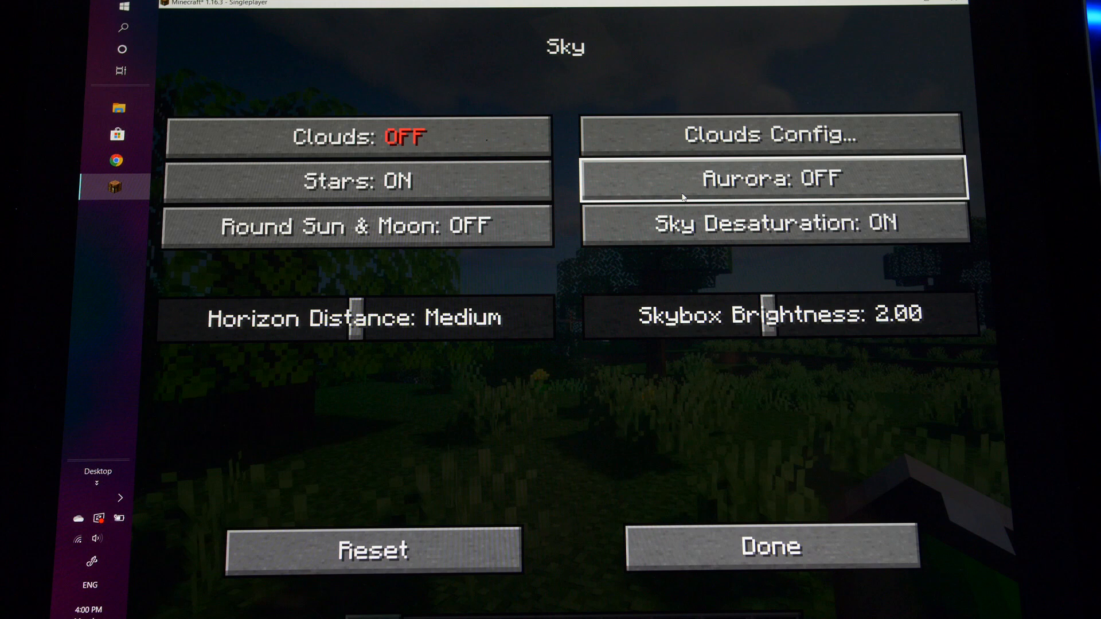
mouse_move(772, 317)
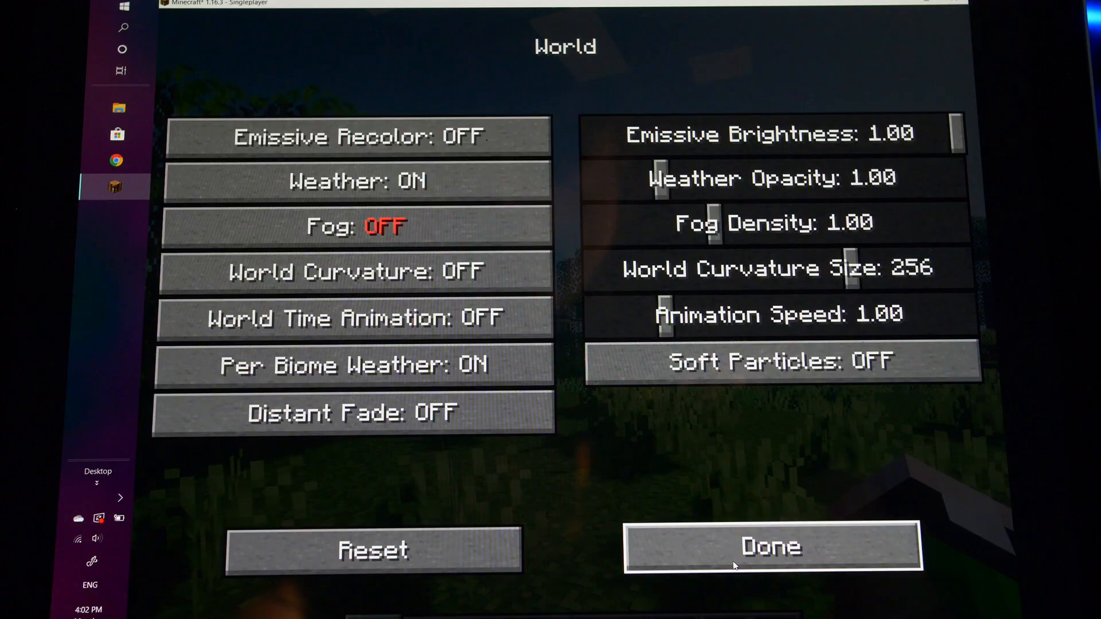
left_click(771, 549)
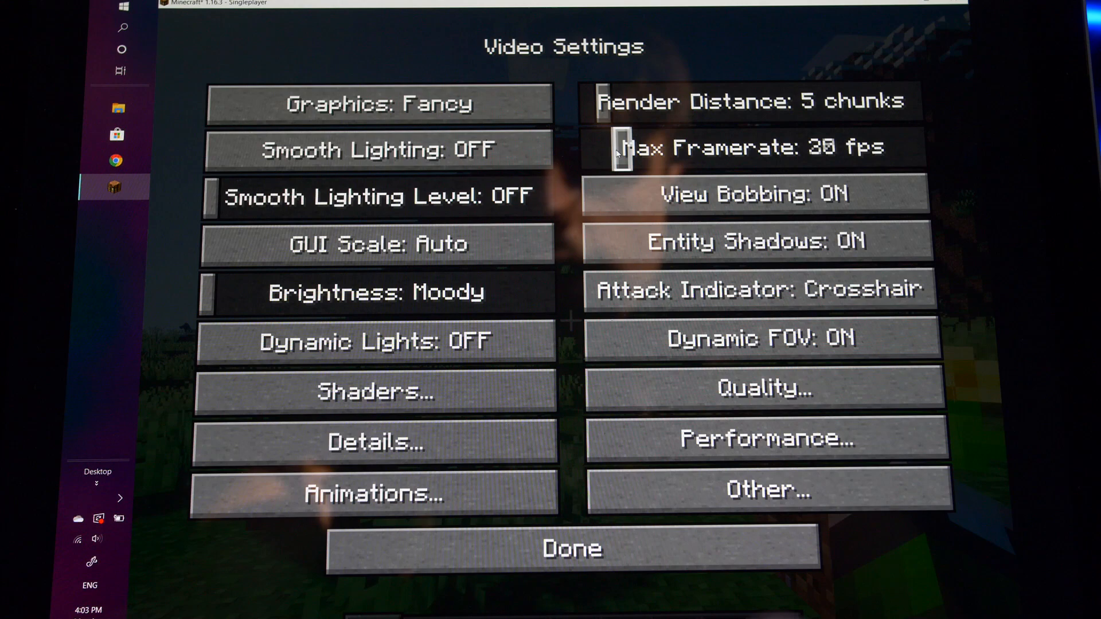
Step: Close Video Settings with render distance 5, max framerate 30 fps and smooth lighting off
left_click(570, 548)
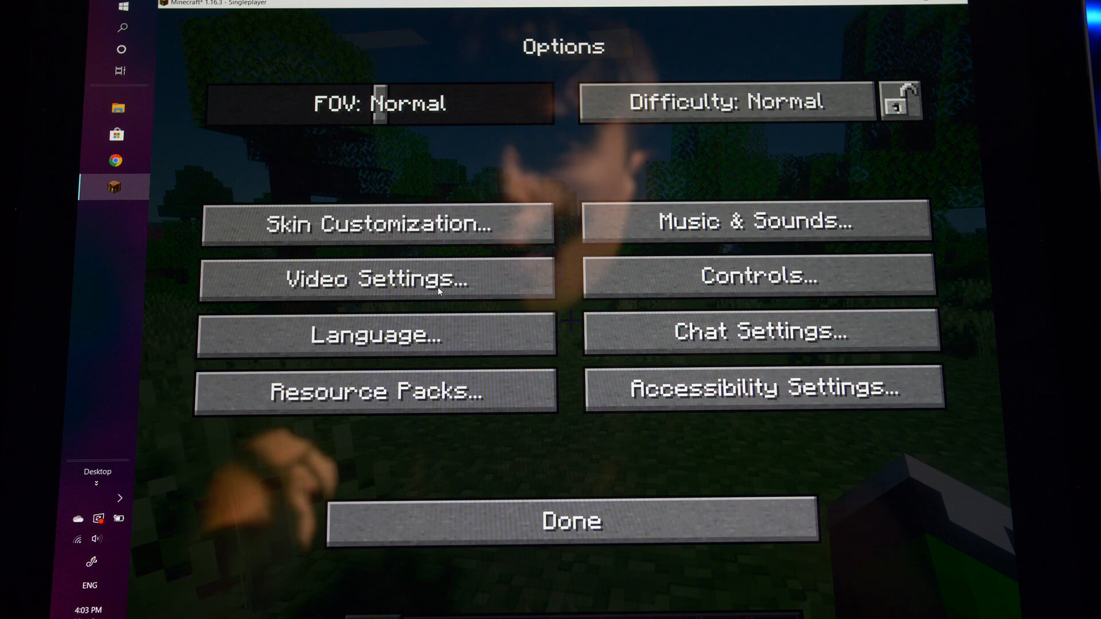
Step: Reopen Video Settings from Options to head back toward the Shaders page
left_click(377, 277)
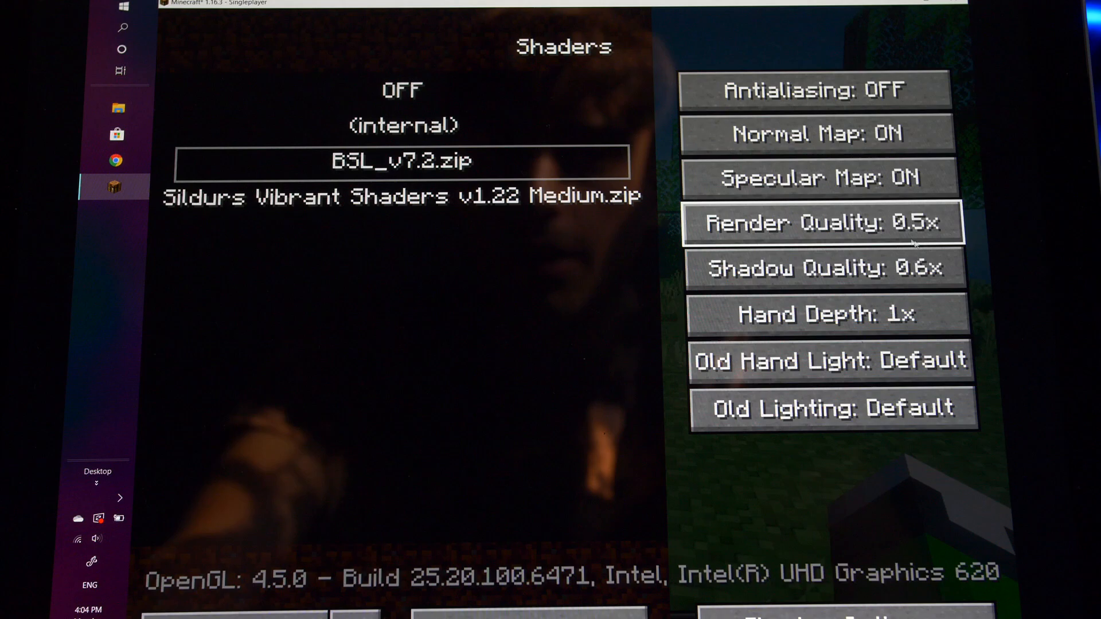